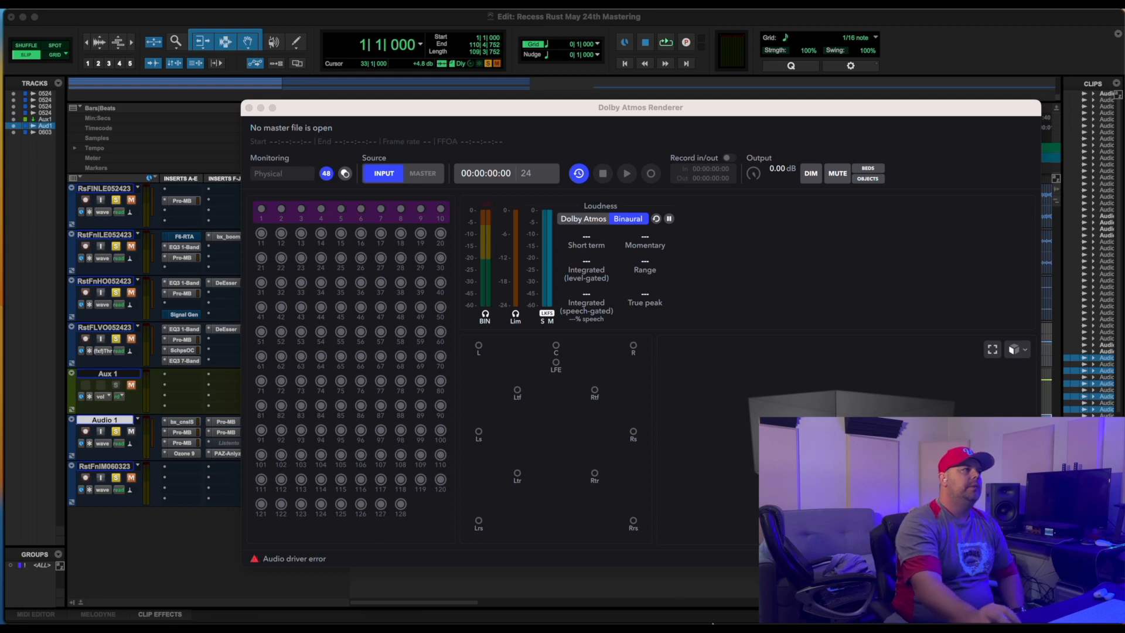
Drag the Dolby Atmos Renderer window lower on screen.
drag(640, 107, 595, 151)
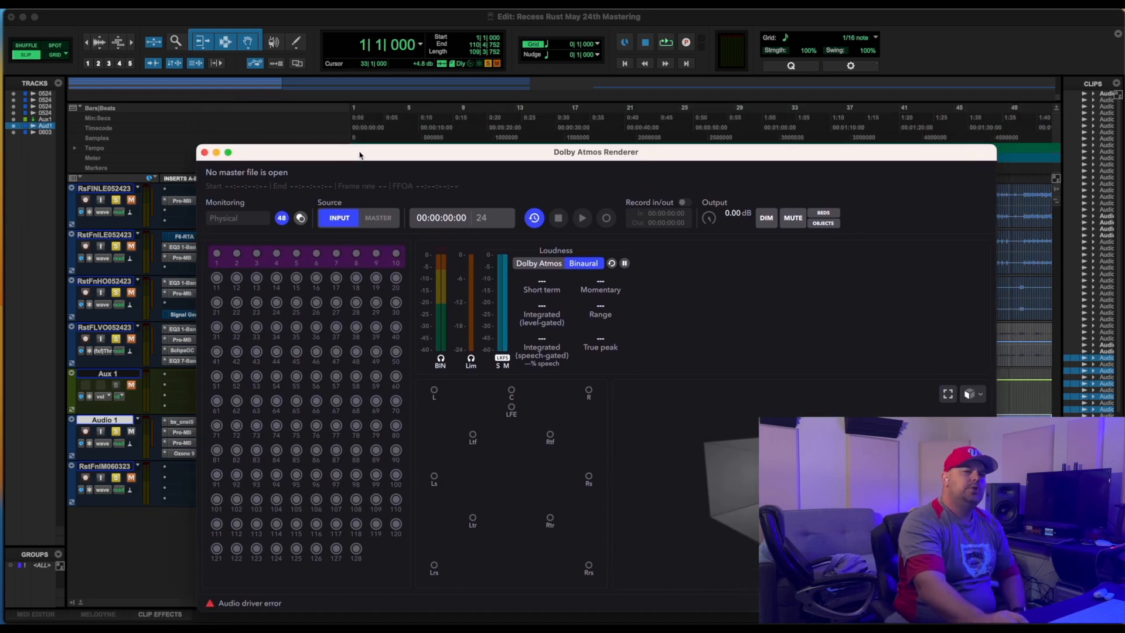
mouse_move(359, 141)
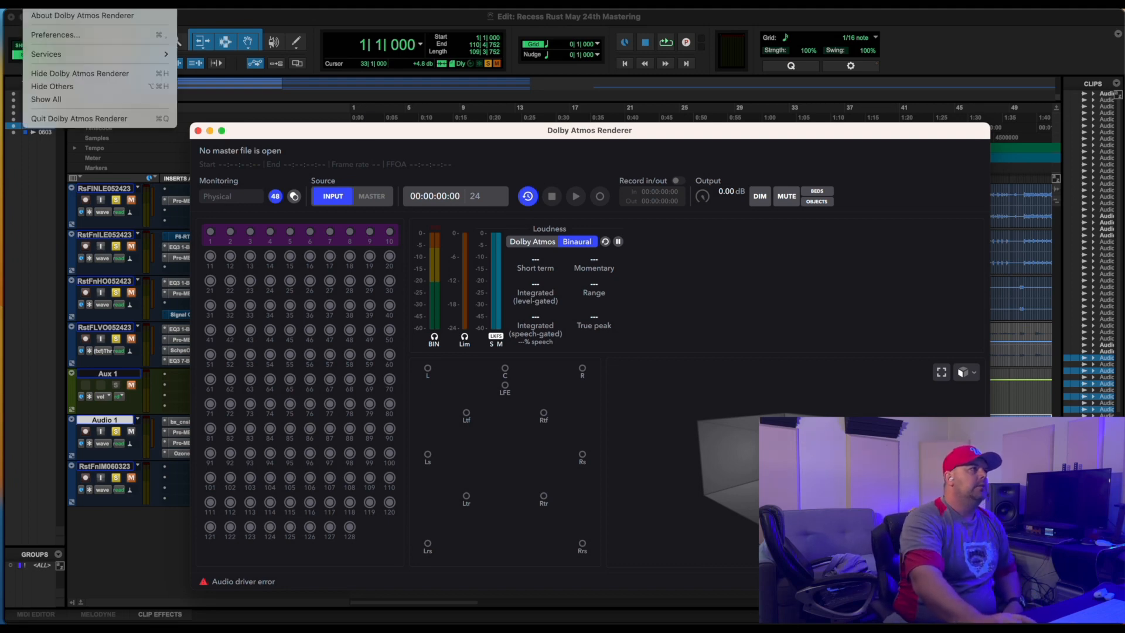
mouse_move(86, 35)
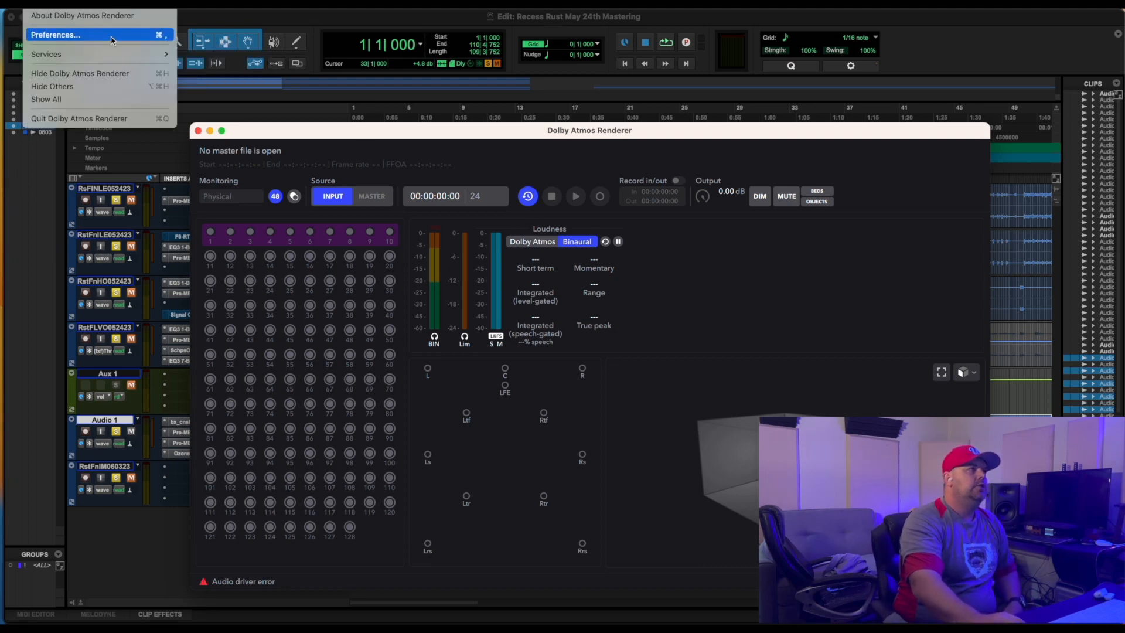
Accept Renderer preferences with Core Audio and AirPods Pro output, triggering the buffer-size 512 error.
click(55, 35)
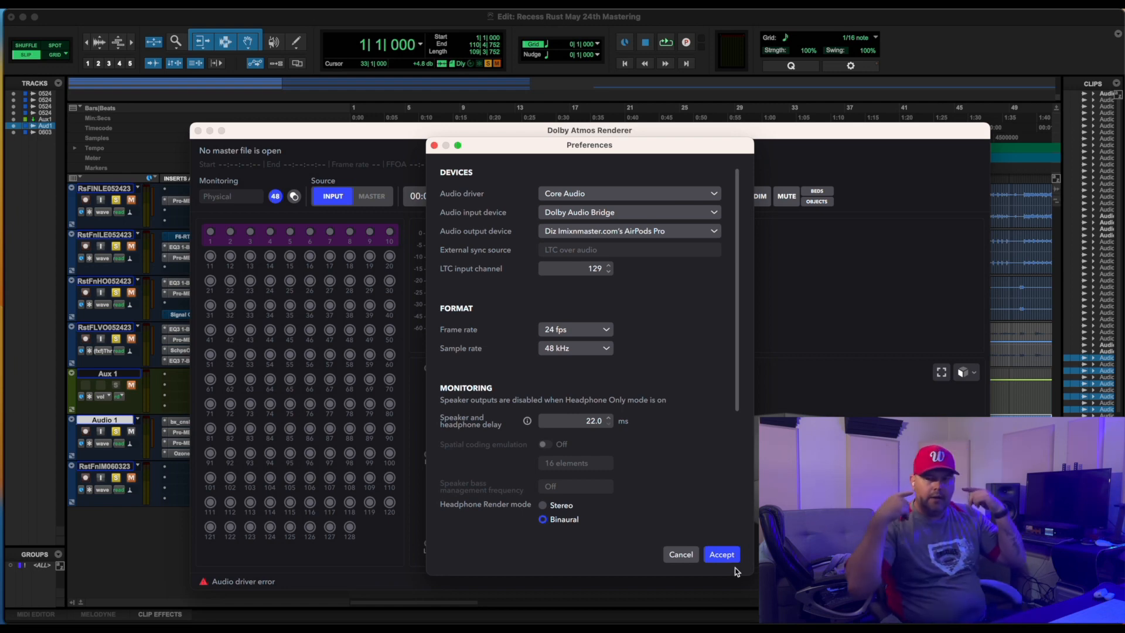
click(721, 554)
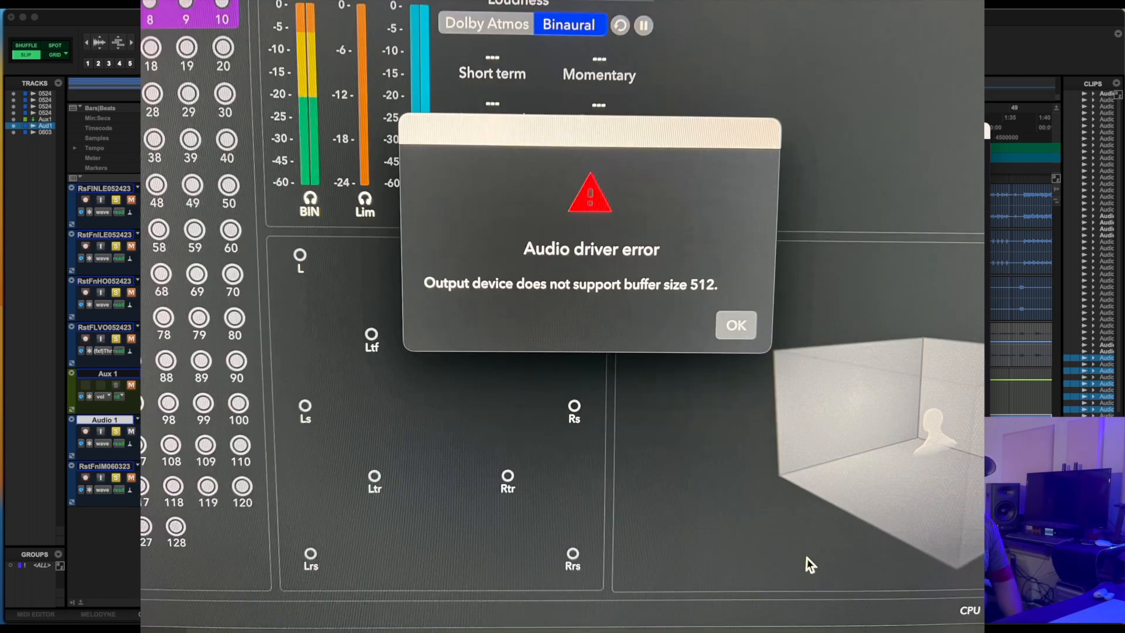
click(735, 325)
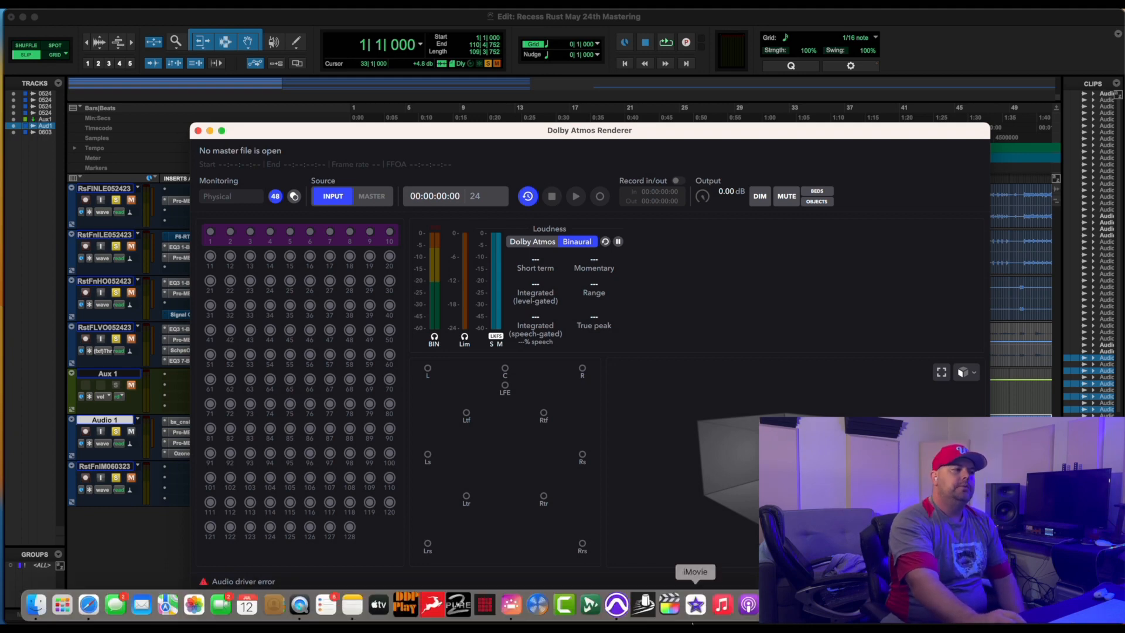
mouse_move(34, 605)
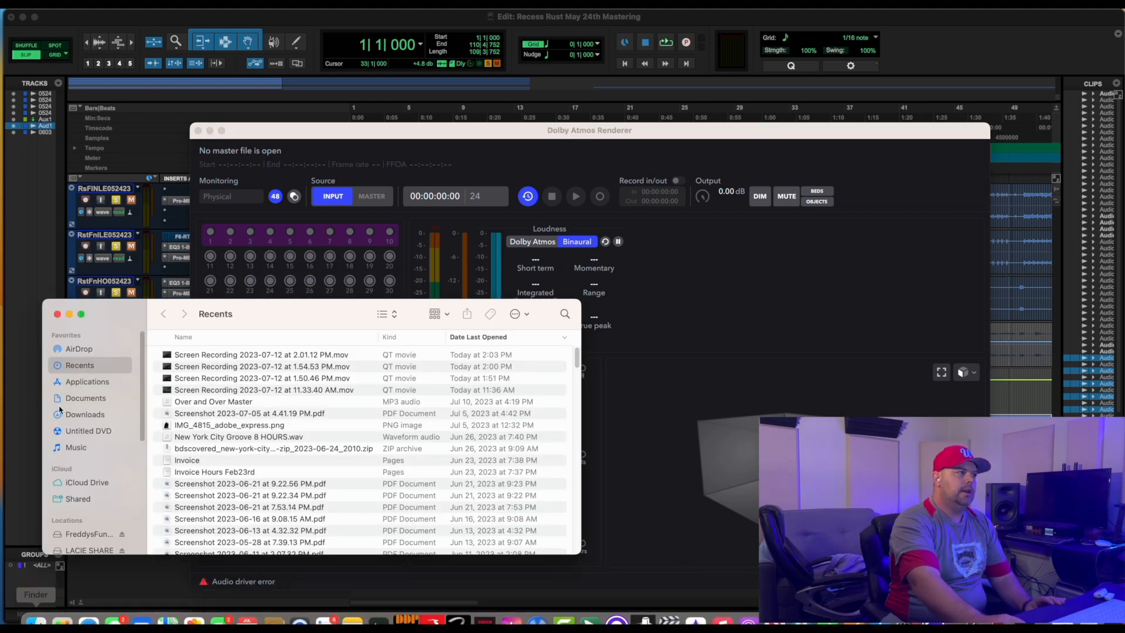
Browse Applications in Finder and open the Sonnox folder.
click(87, 380)
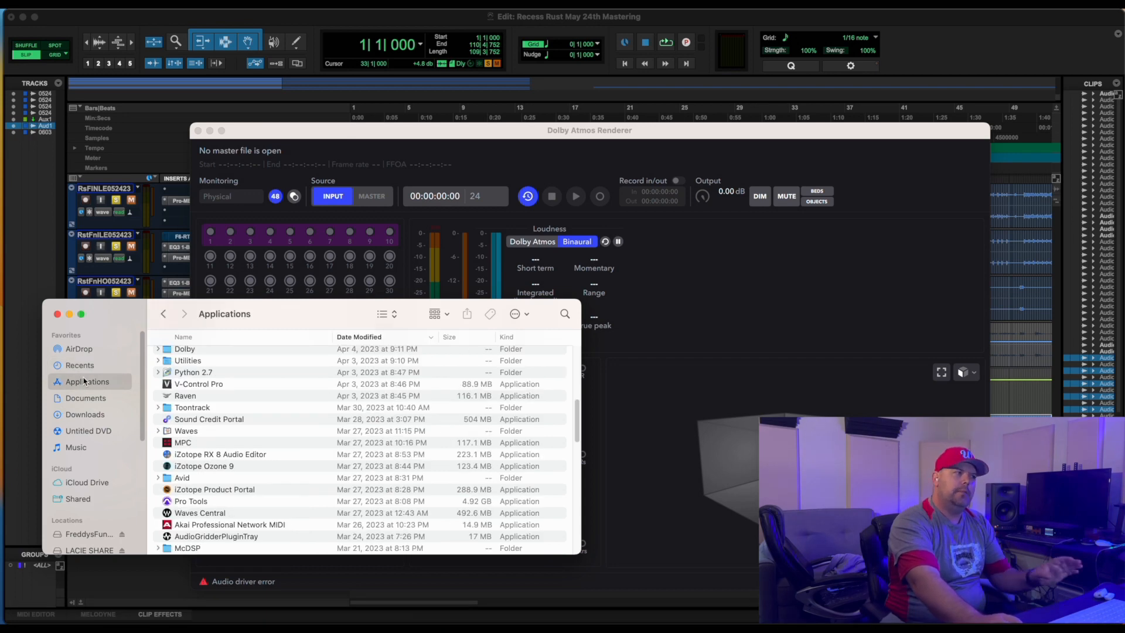
scroll(down, 3)
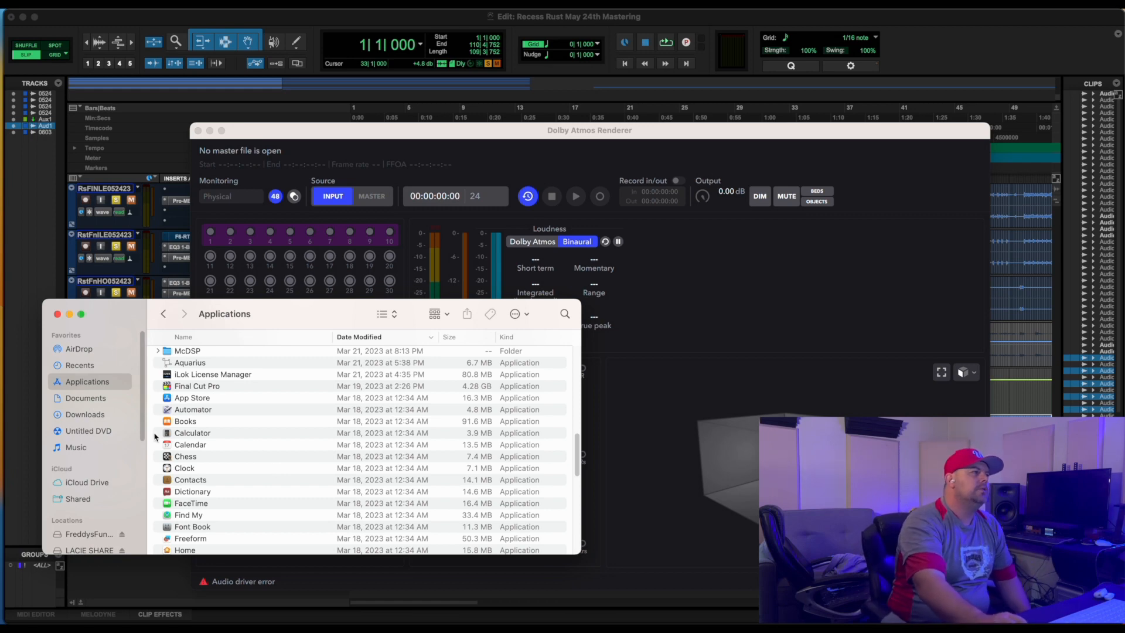
scroll(down, 3)
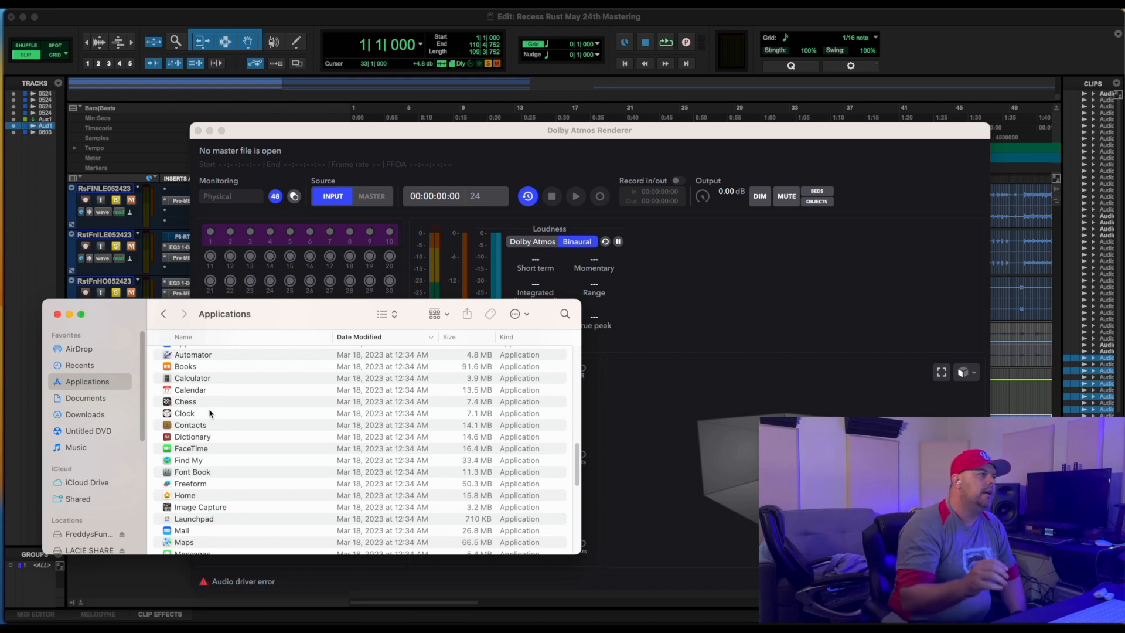
scroll(down, 3)
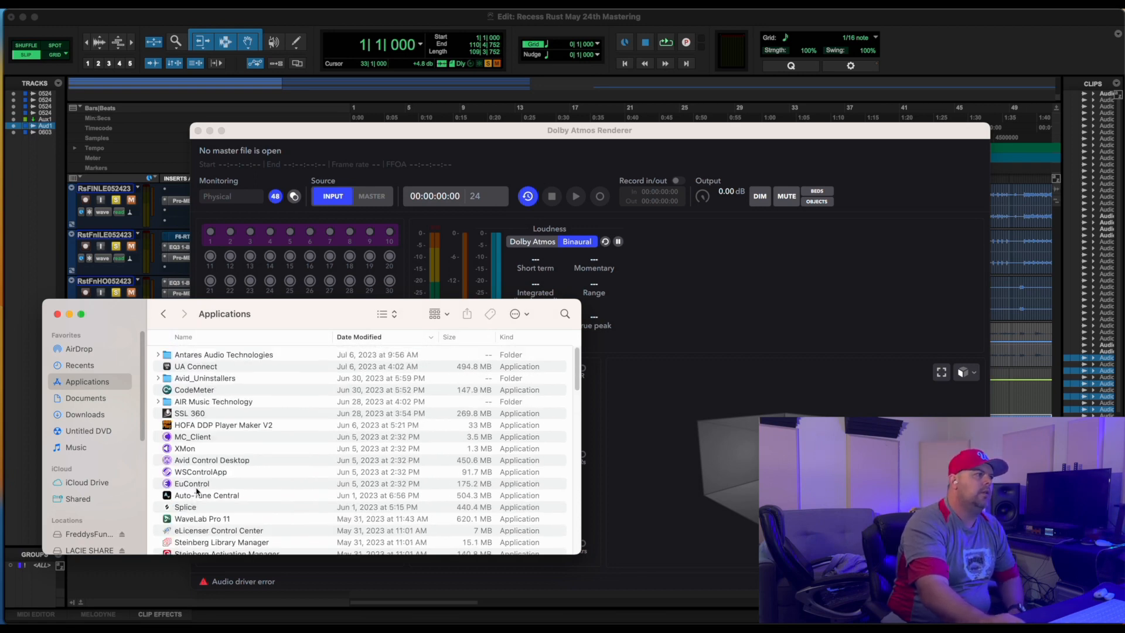
scroll(down, 3)
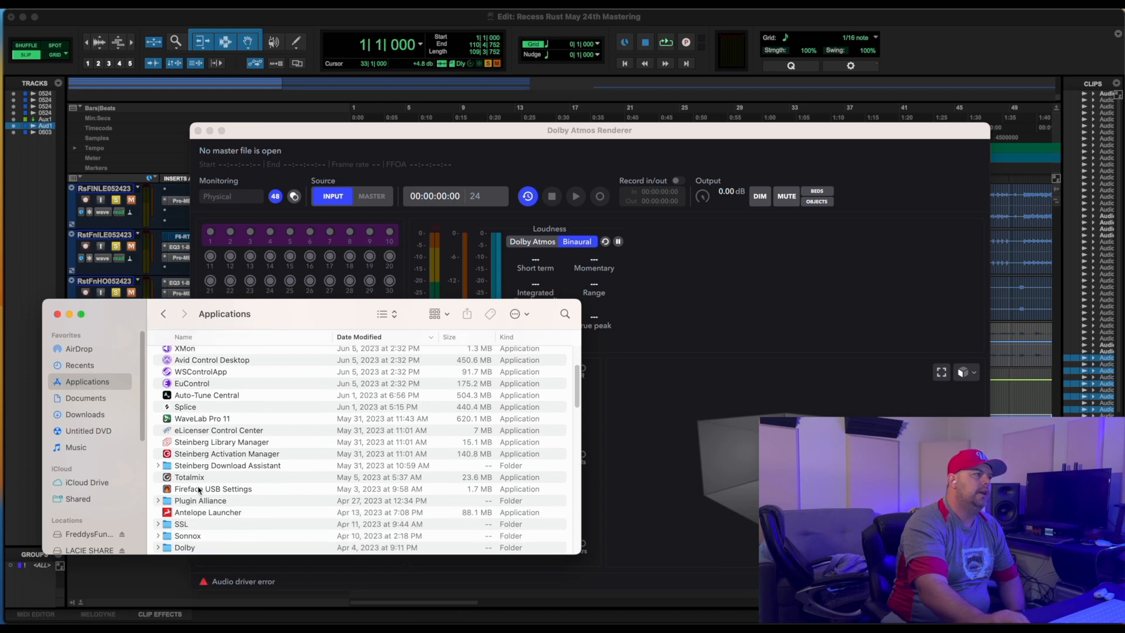
scroll(down, 3)
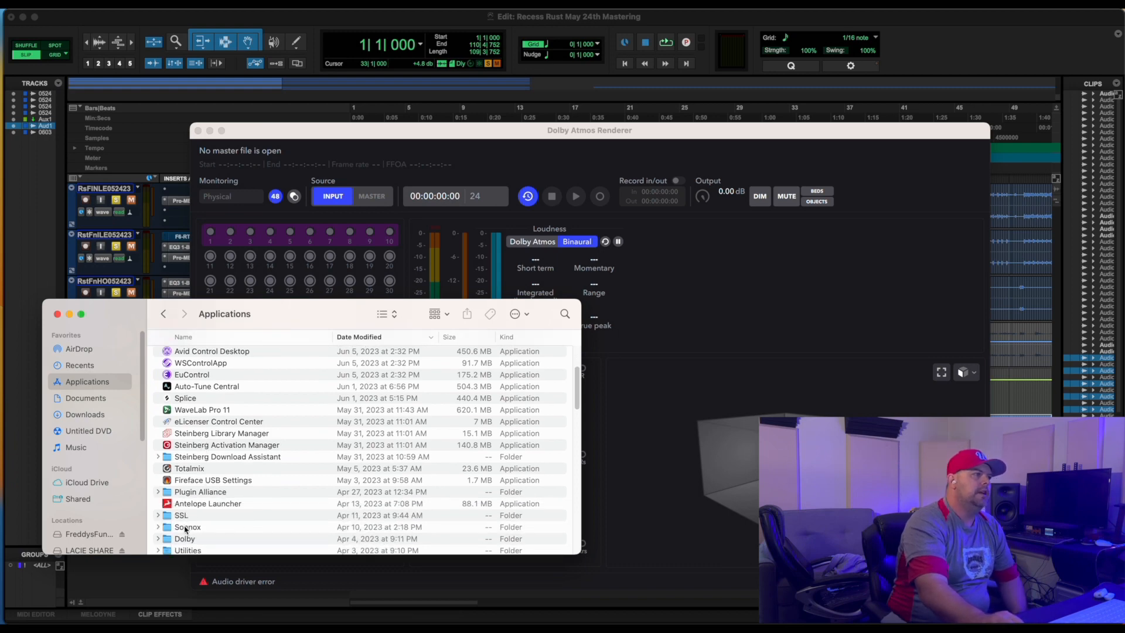
double_click(188, 527)
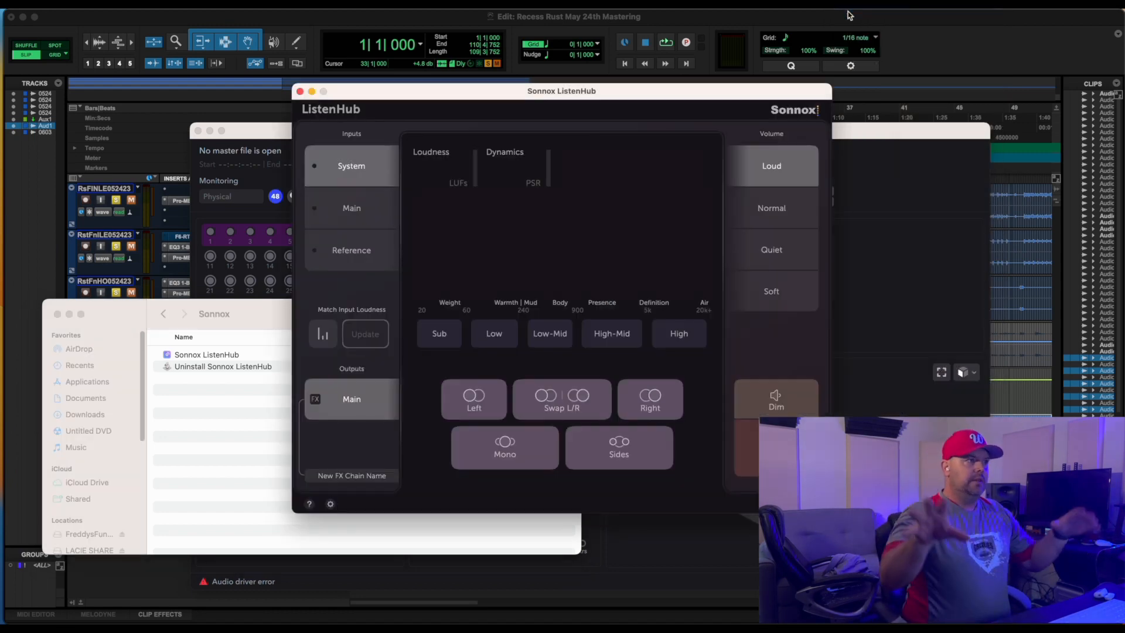
mouse_move(709, 290)
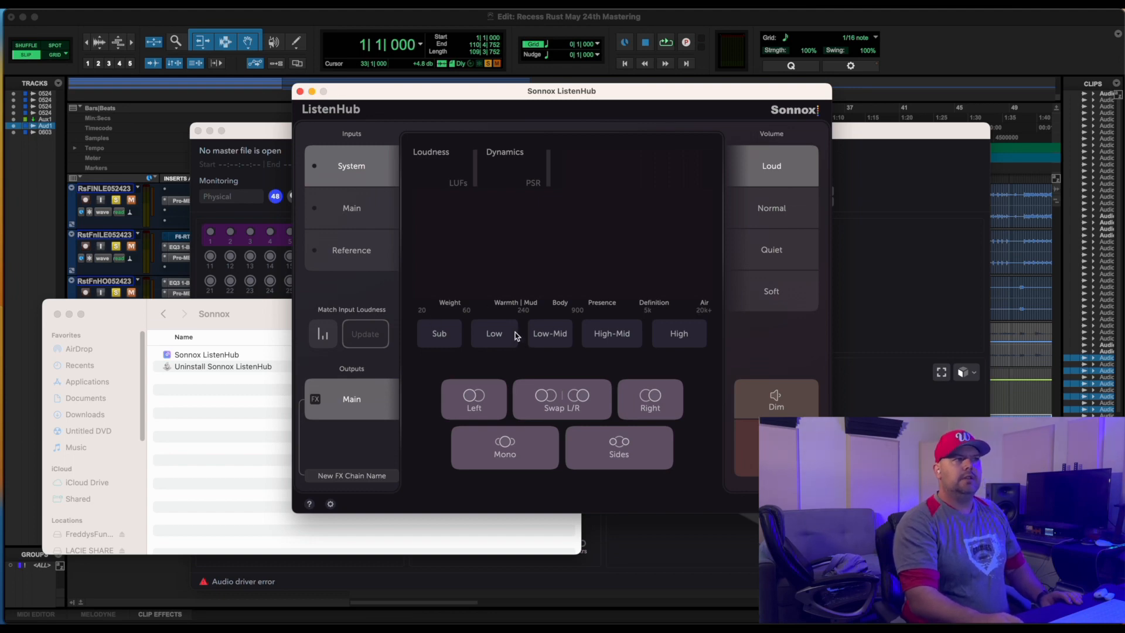
mouse_move(651, 357)
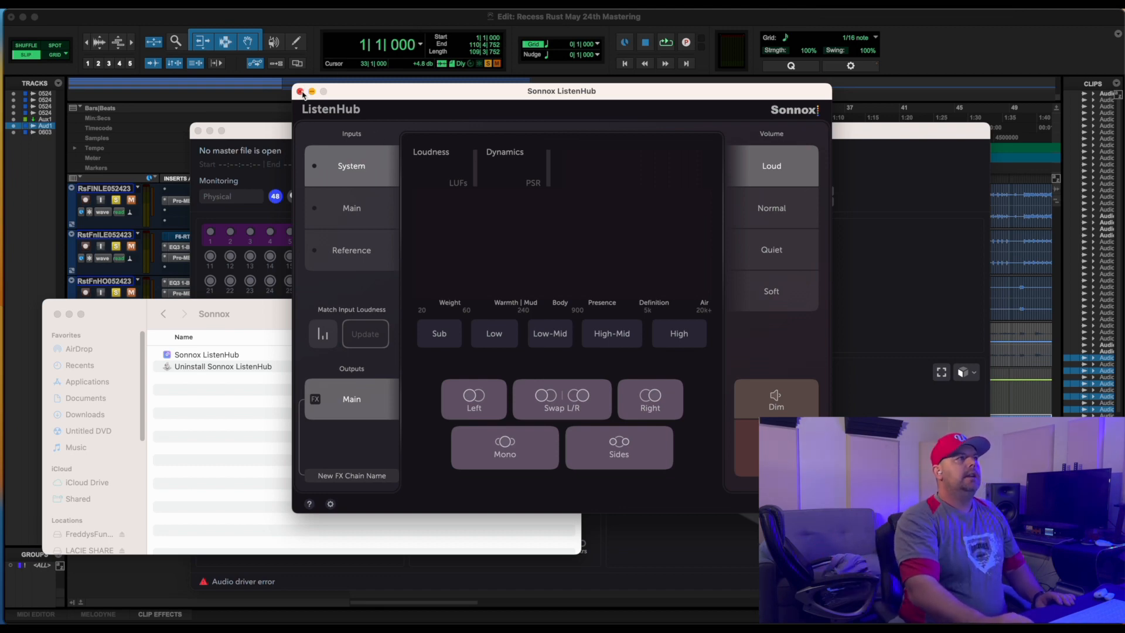
Close the Sonnox ListenHub window, leaving it running in the background.
click(300, 91)
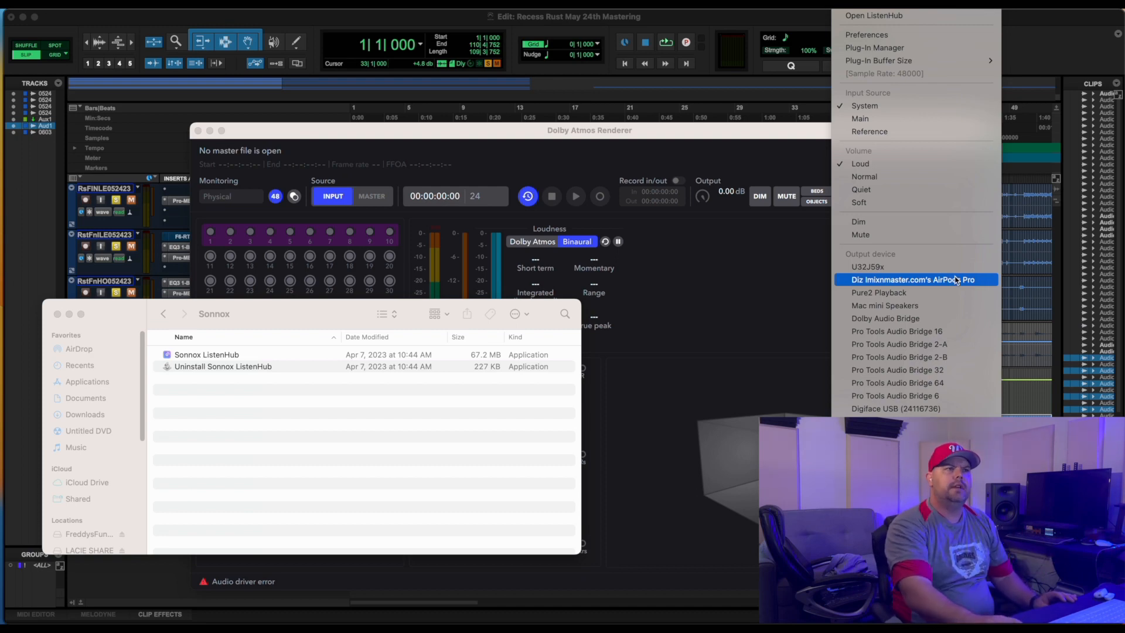
Choose AirPods Pro as ListenHub's output device from its menu.
click(911, 279)
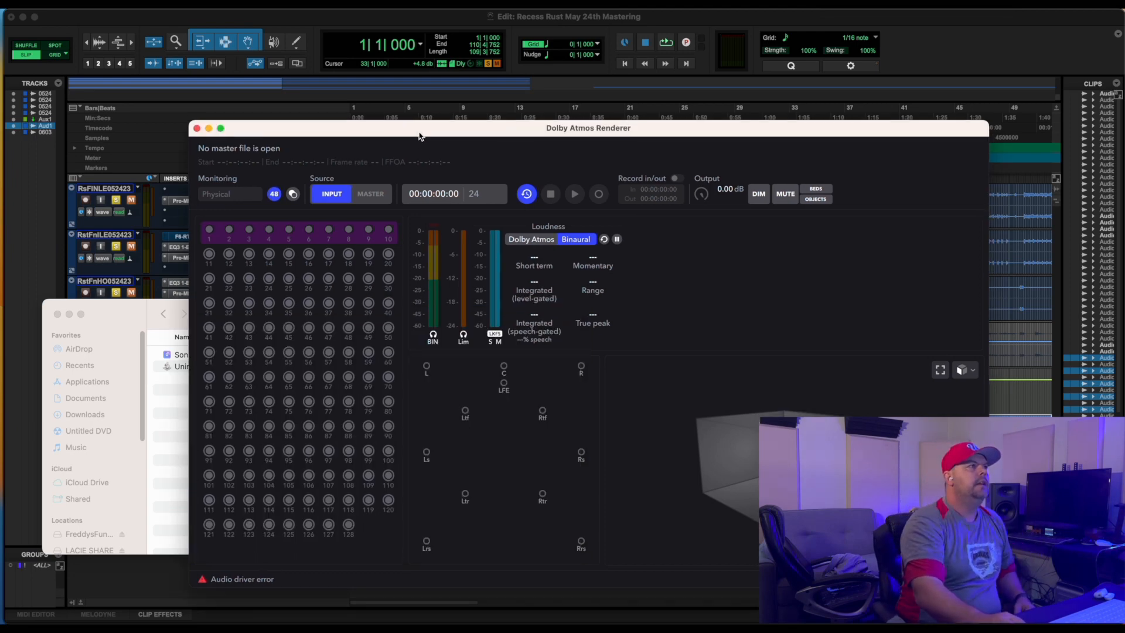
Set Dolby Atmos Renderer's audio output device to Sonnox ListenHub and accept.
click(39, 5)
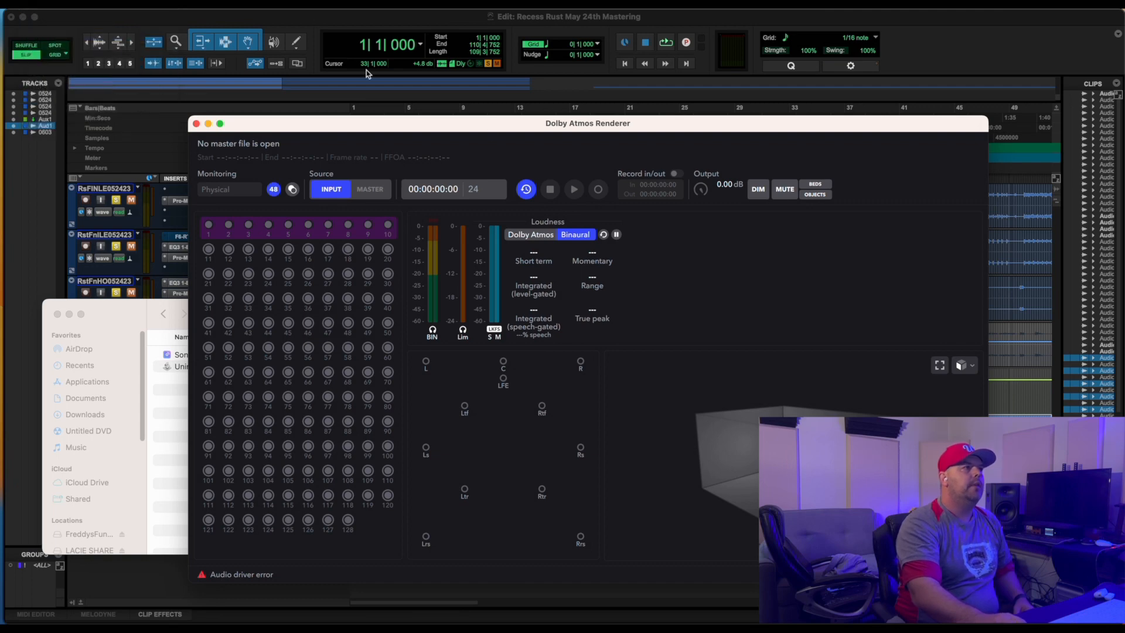
click(626, 224)
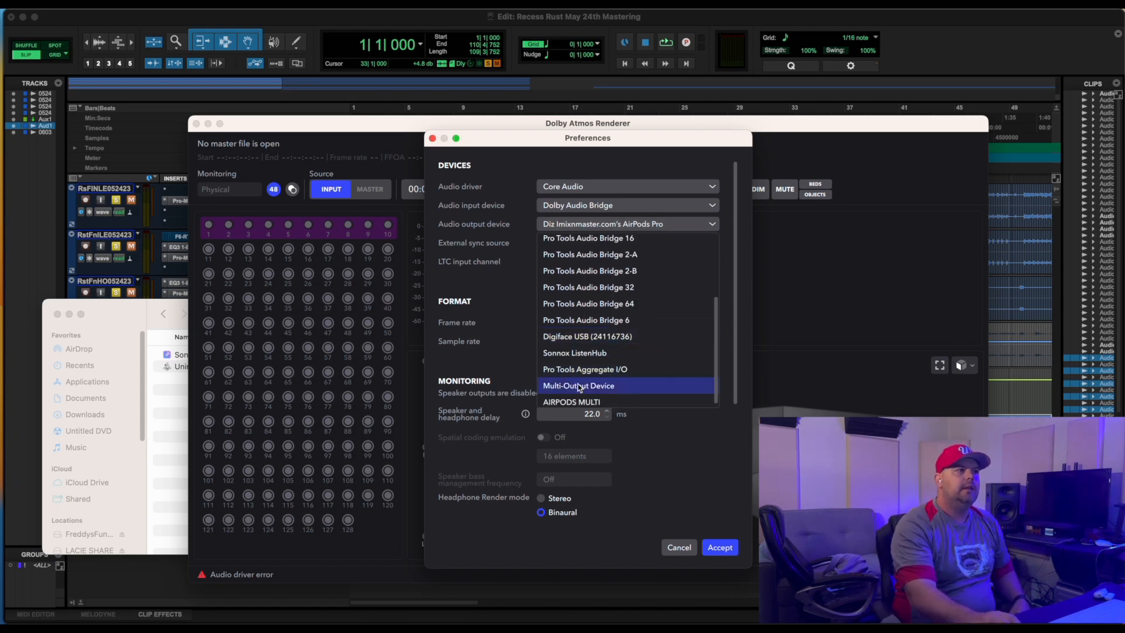
click(575, 353)
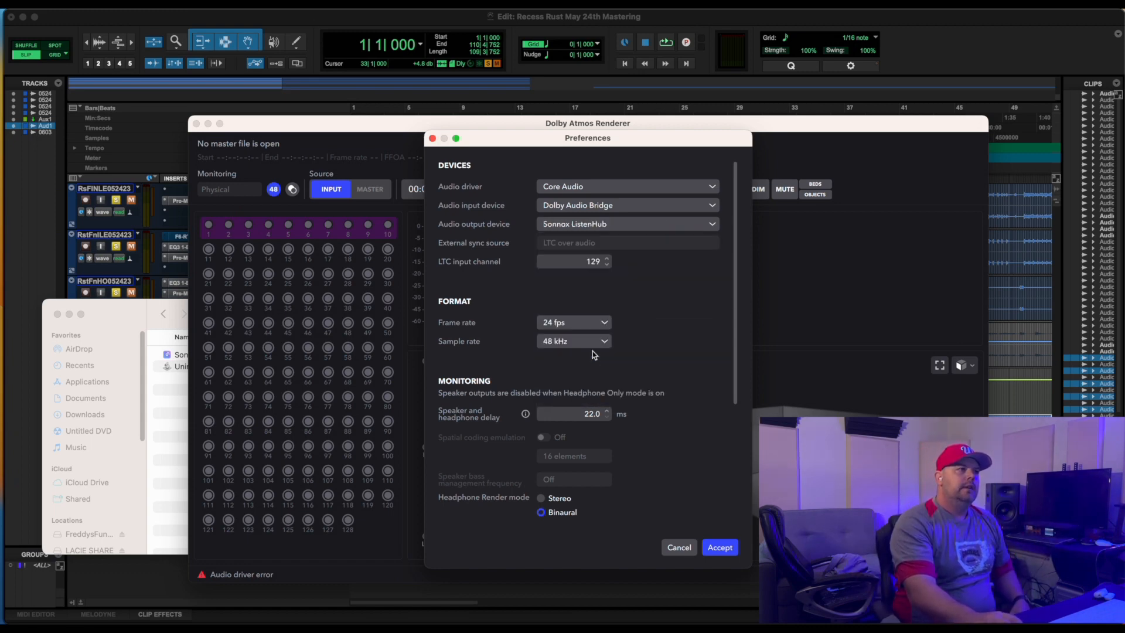
click(719, 546)
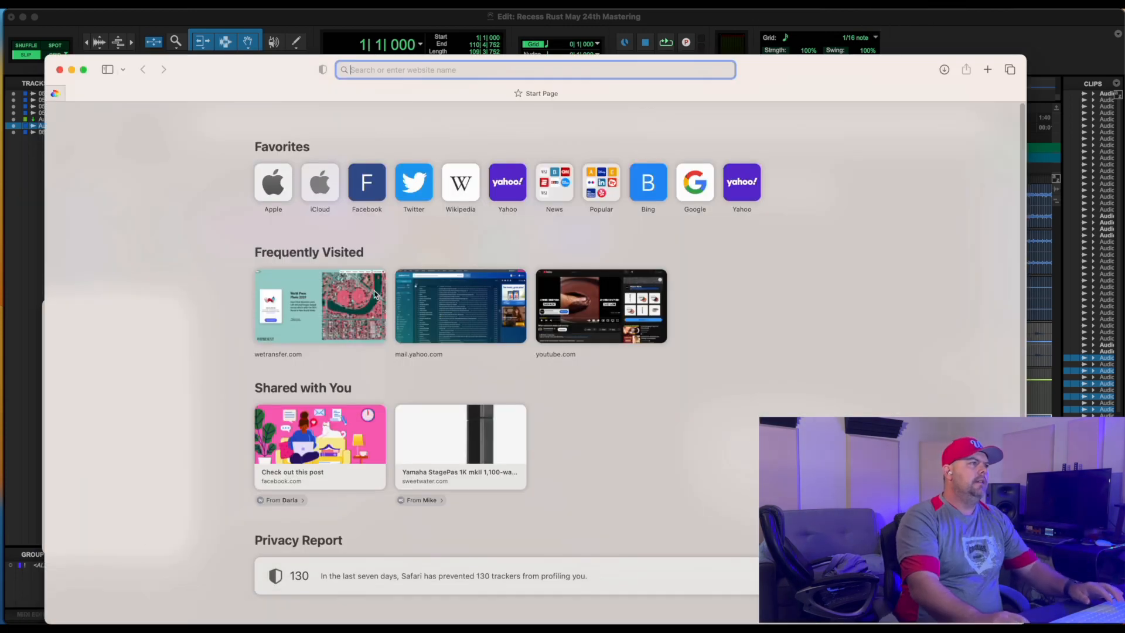
Search 'sonnox listen hub' in Safari and browse the Sonnox store's plug-in prices.
text(sonnox)
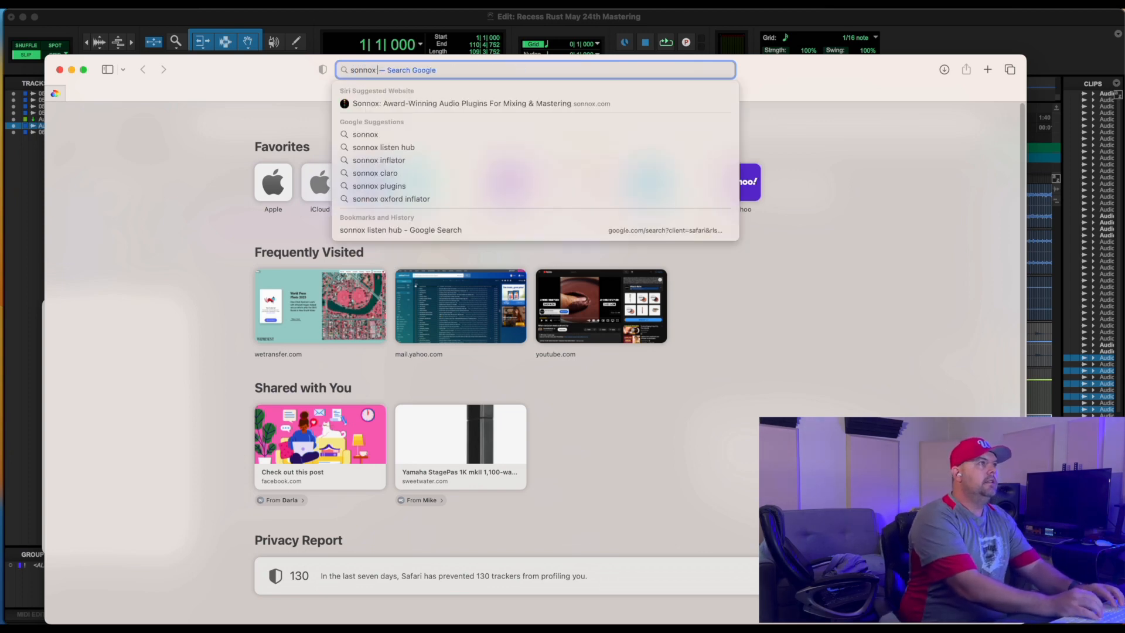
text(list)
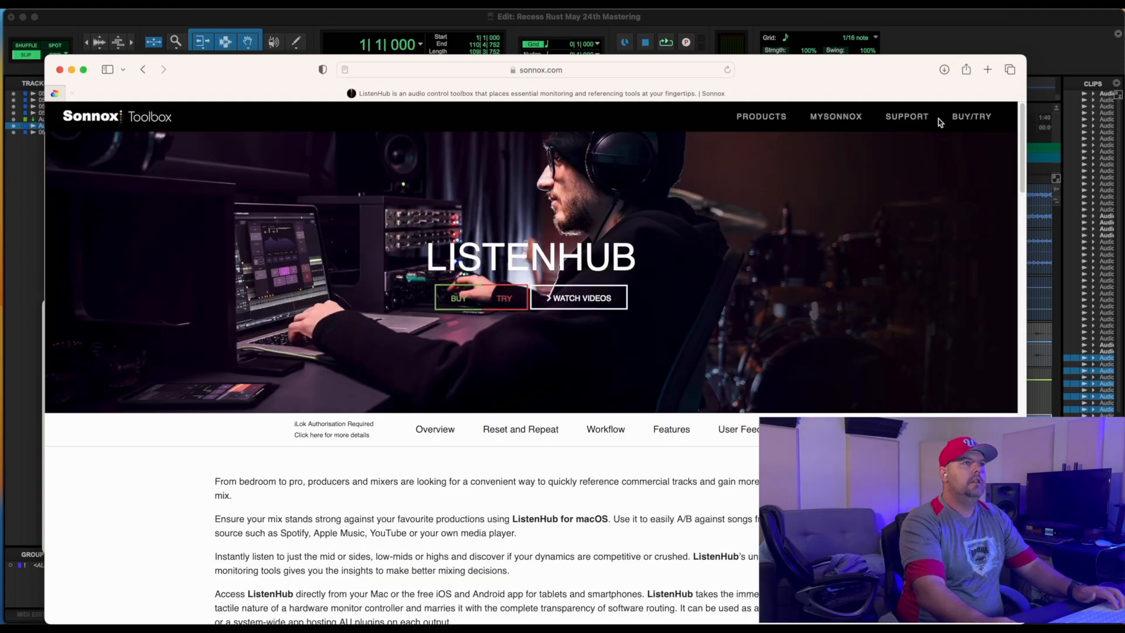
click(972, 116)
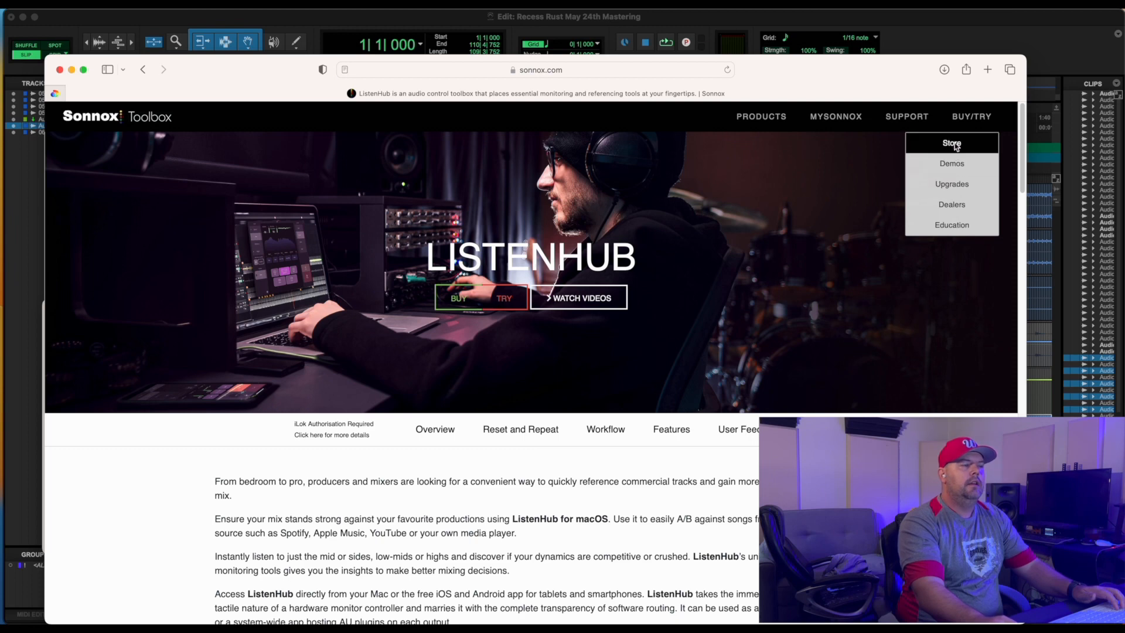
click(951, 143)
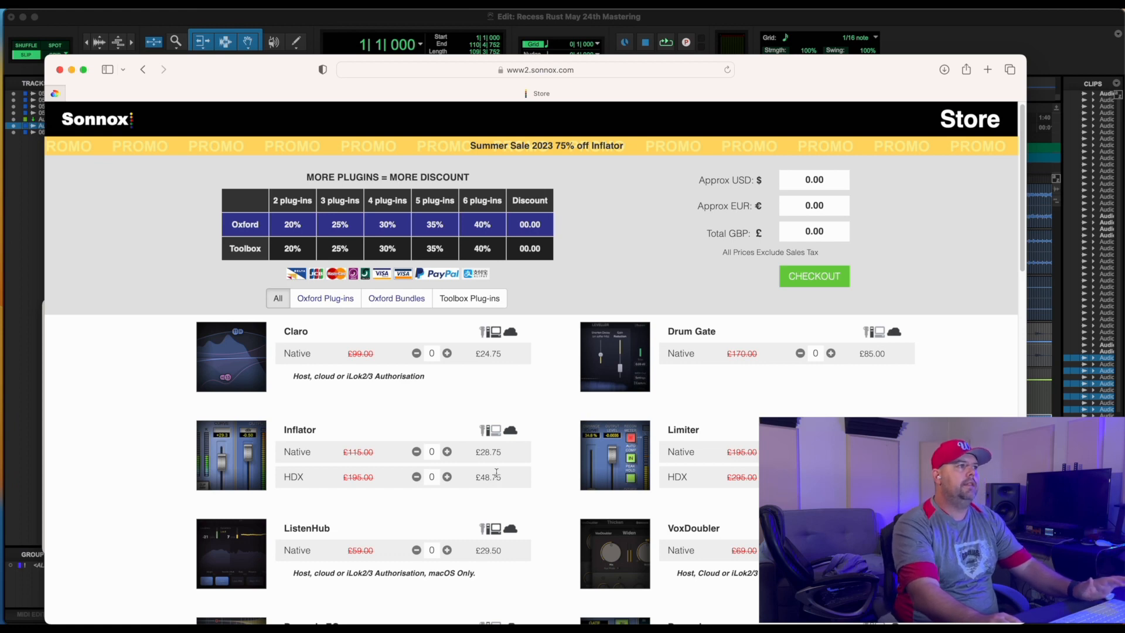
scroll(down, 3)
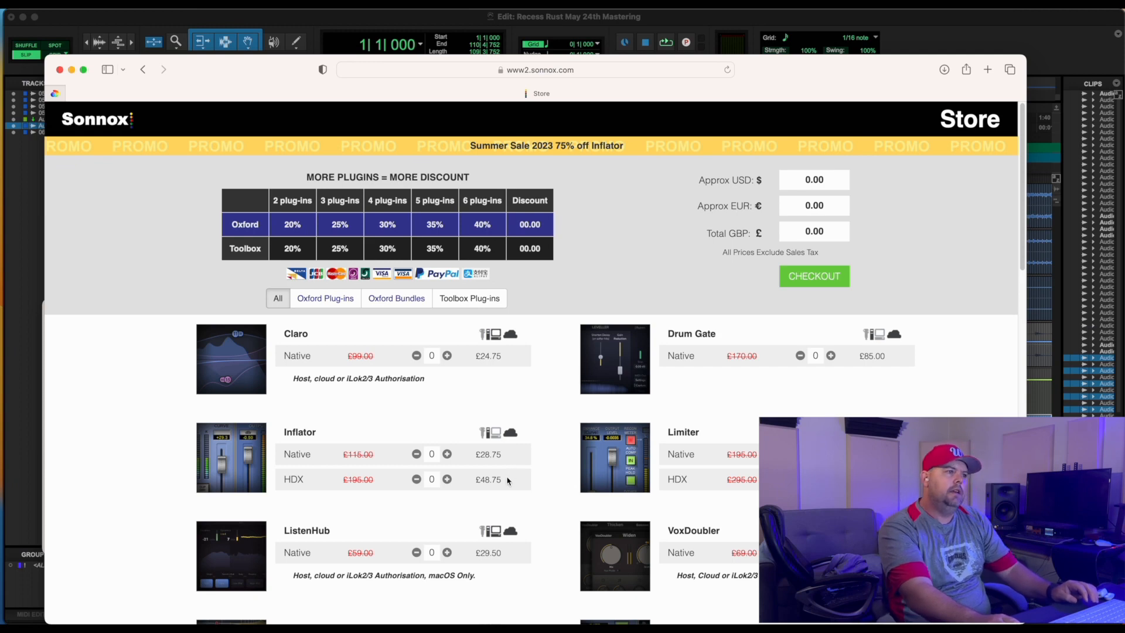
scroll(down, 3)
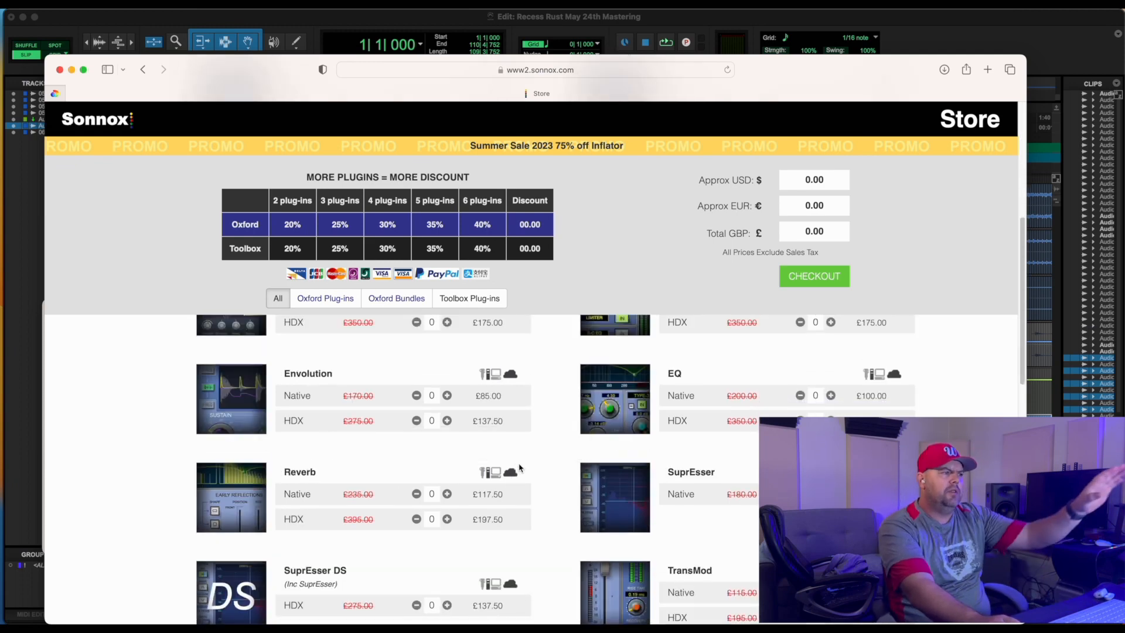